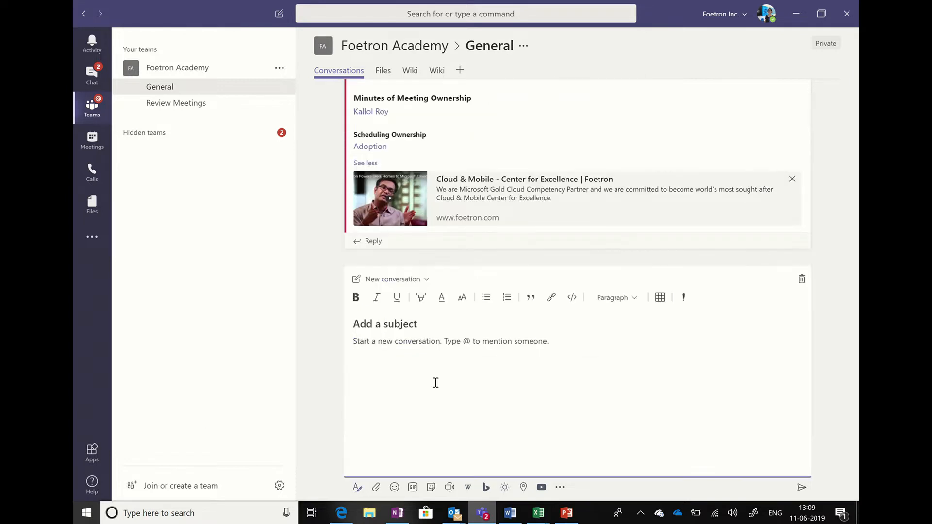
pyautogui.moveTo(356, 487)
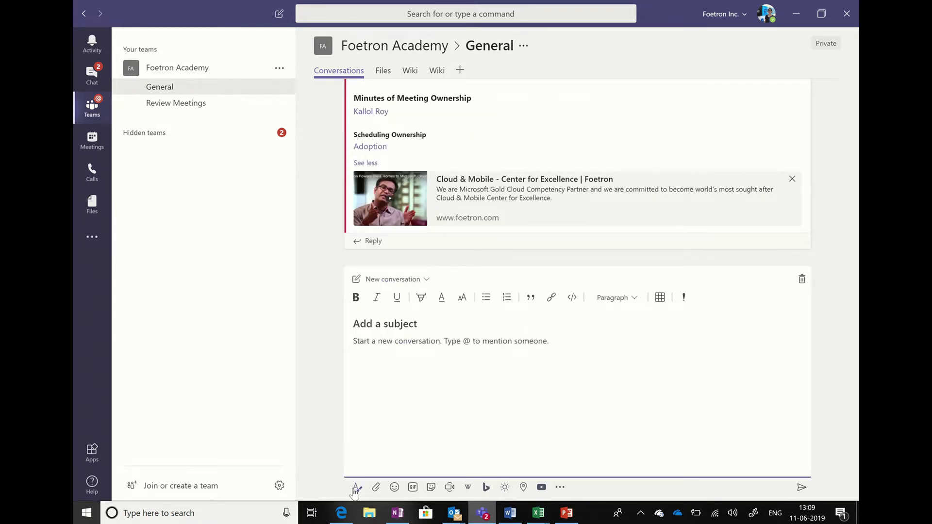
pyautogui.moveTo(355, 487)
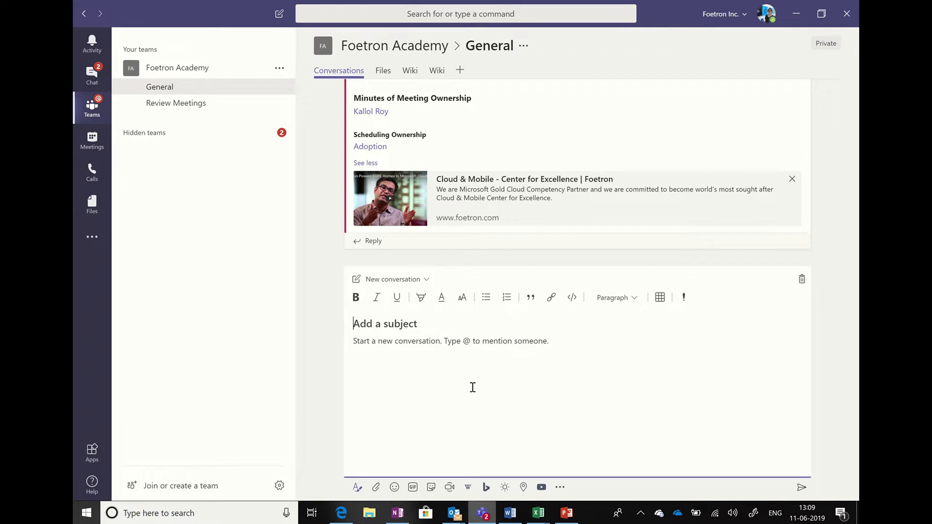
pyautogui.moveTo(421, 297)
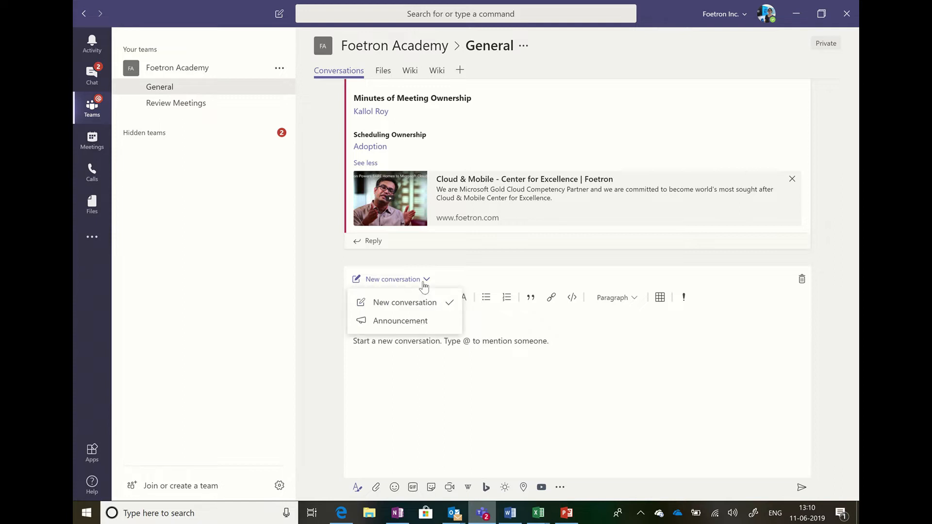
pyautogui.moveTo(398, 320)
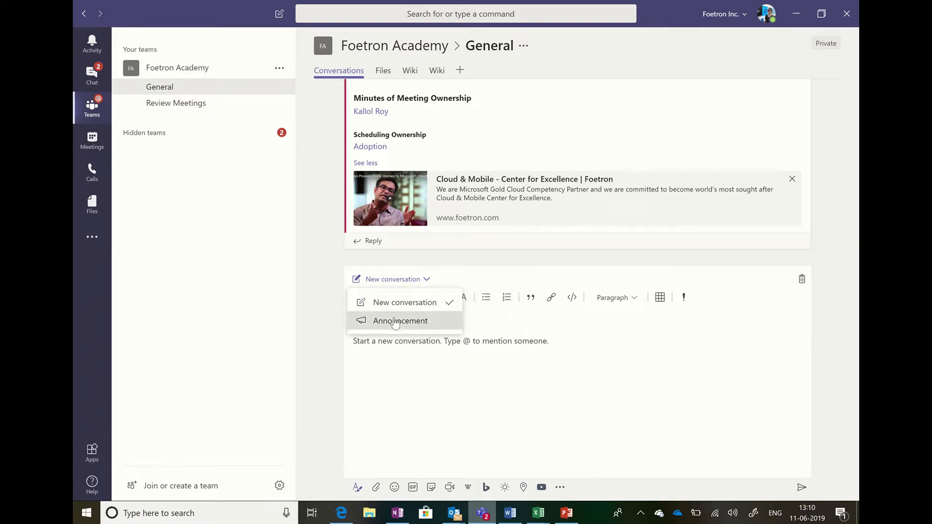
# - Switch the new General channel post to the Announcement type
pyautogui.click(400, 320)
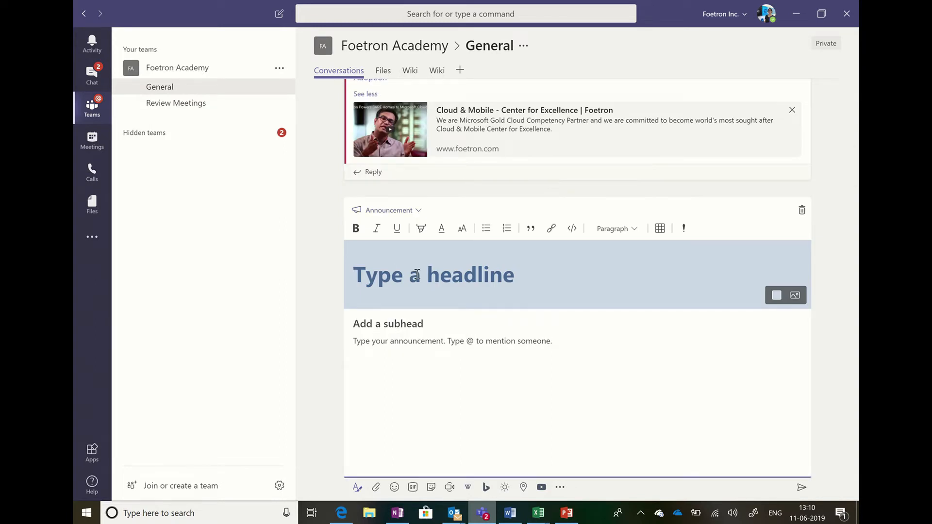
pyautogui.moveTo(541, 359)
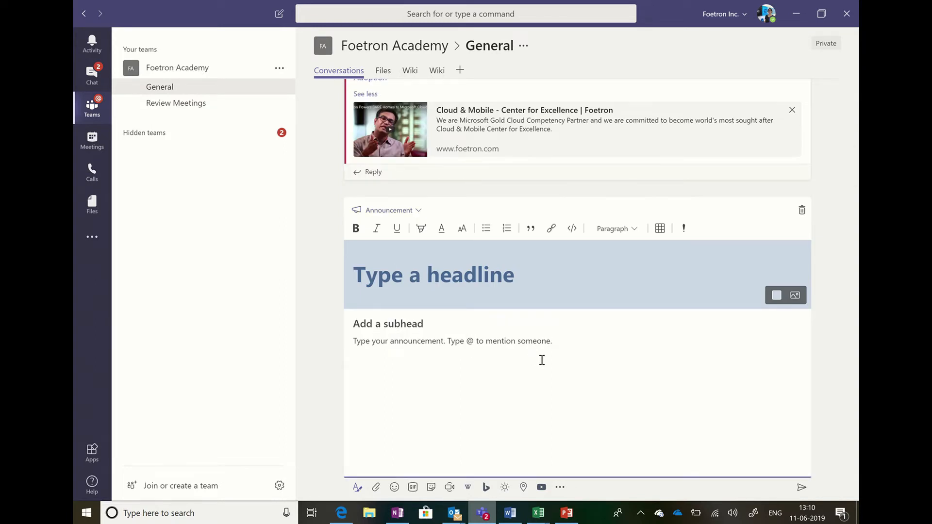
# - Enter the headline 'New Feature Release in Teams' and start the subhead 'Annou...'
pyautogui.write('New Feature Re')
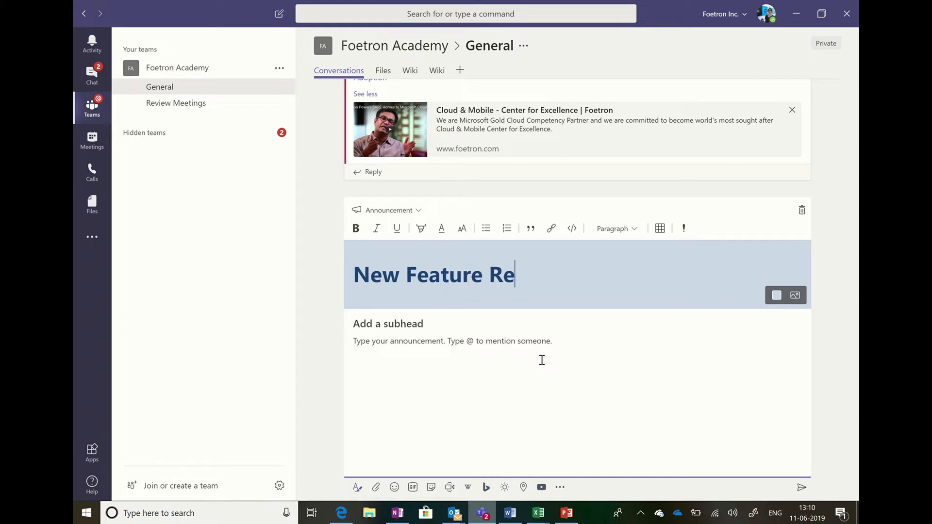
pyautogui.write('lease in Teams')
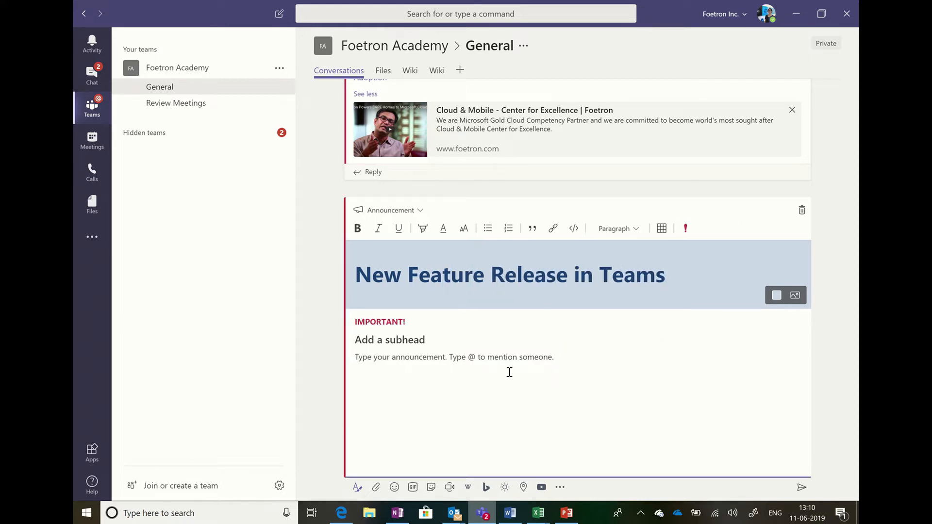
pyautogui.moveTo(422, 228)
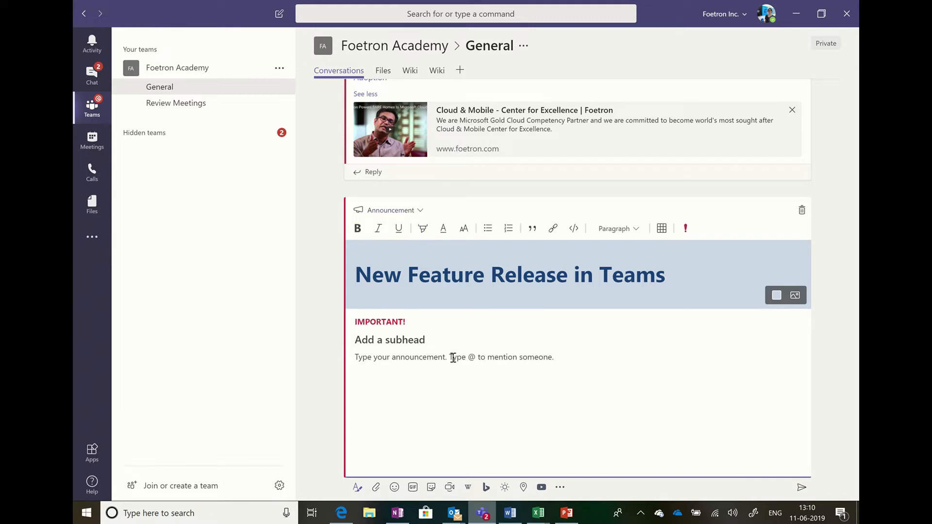
pyautogui.moveTo(372, 359)
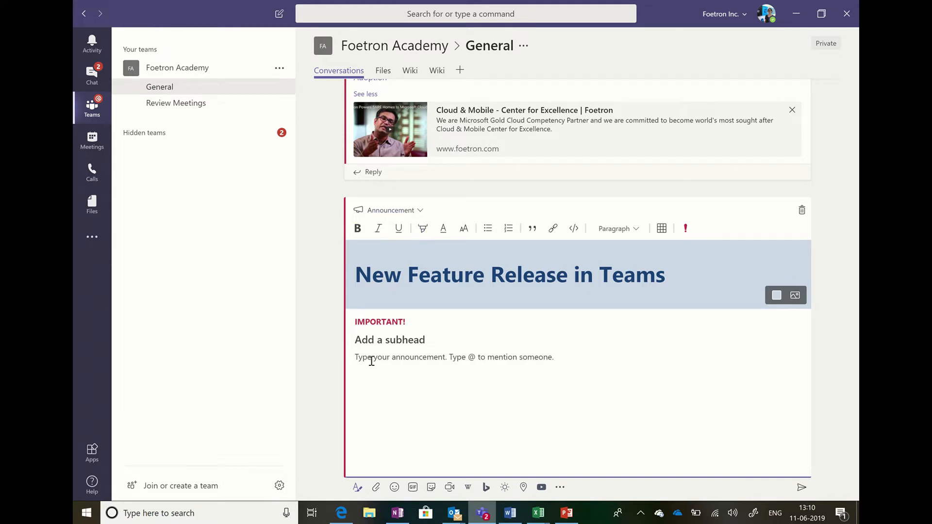
pyautogui.write('Announcement Feature in Teams')
pyautogui.write('This is a very in')
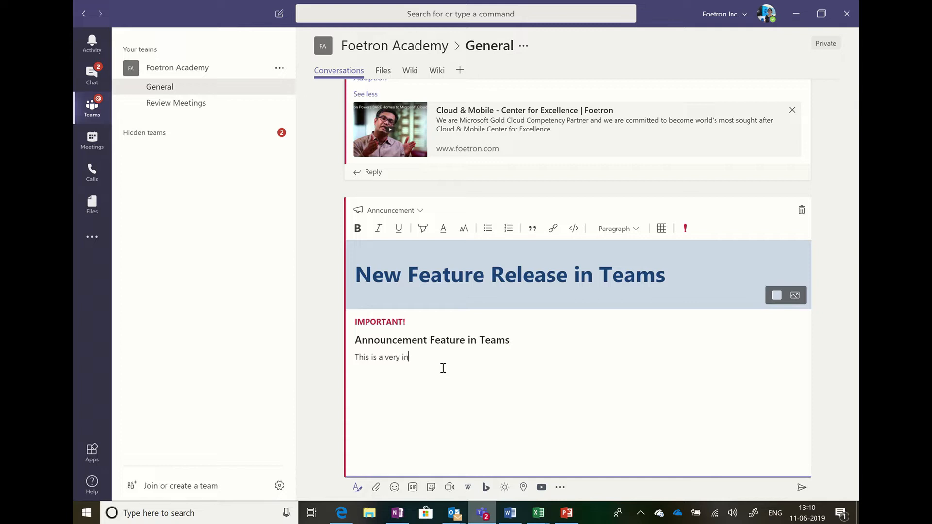
# - Write the body about the interesting Teams feature demo, mention the suggested colleague, and add FYI
pyautogui.write('teresting feature in Teams, We are doing a')
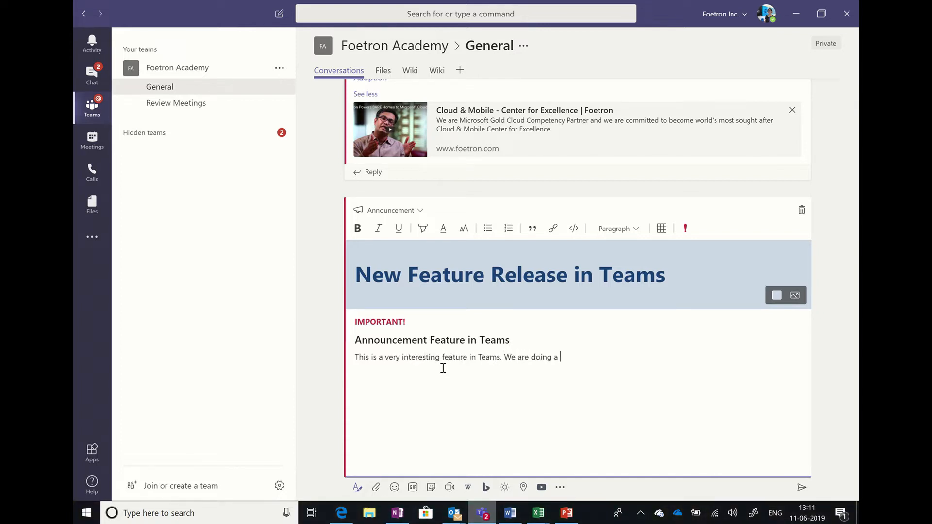
pyautogui.write('demo for this feature too')
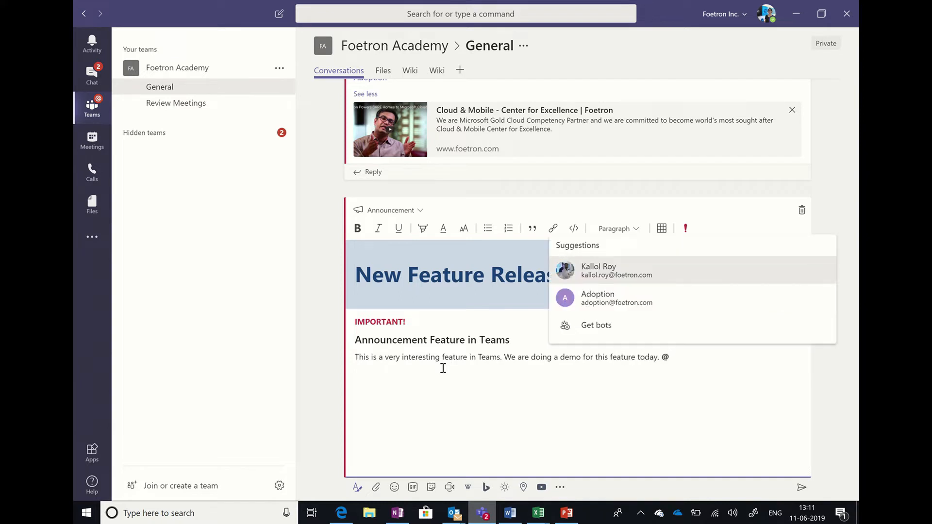
pyautogui.click(598, 269)
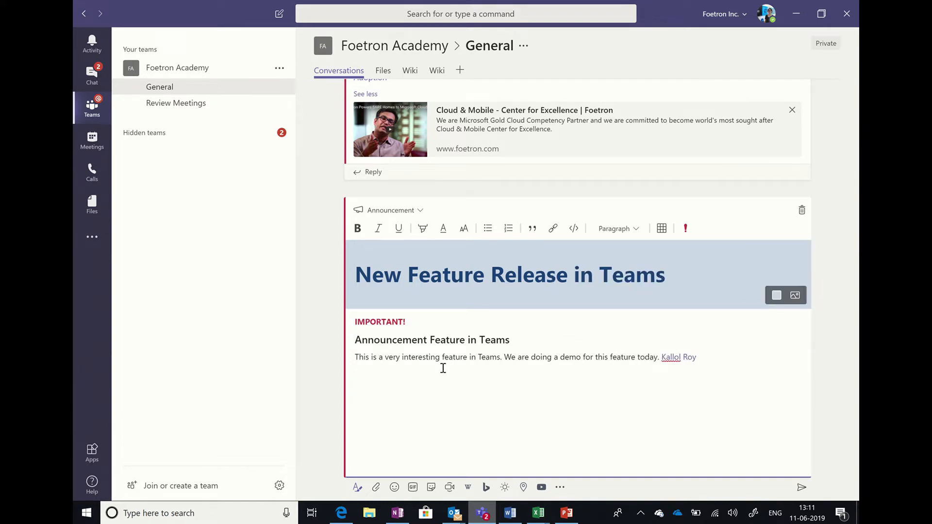
pyautogui.write('FYI.')
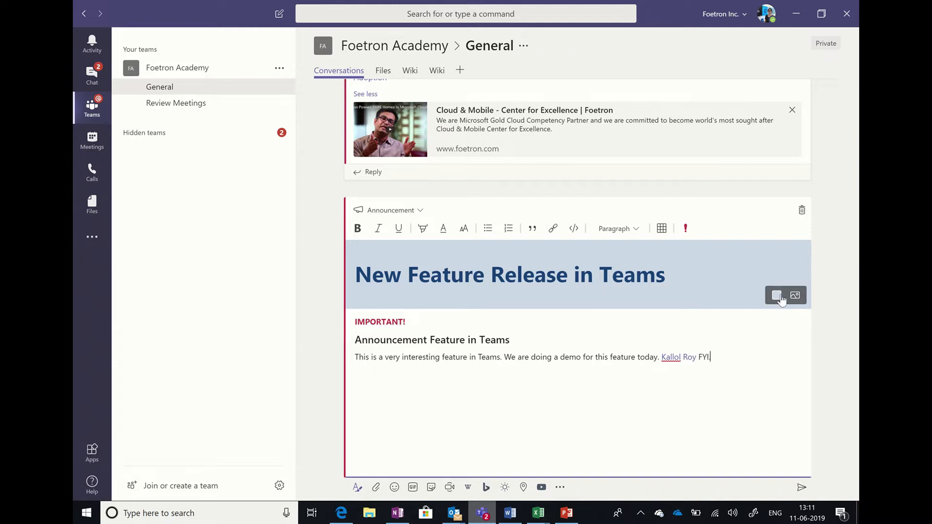
# - Colour the headline banner dark purple and cancel adding a background image
pyautogui.click(775, 295)
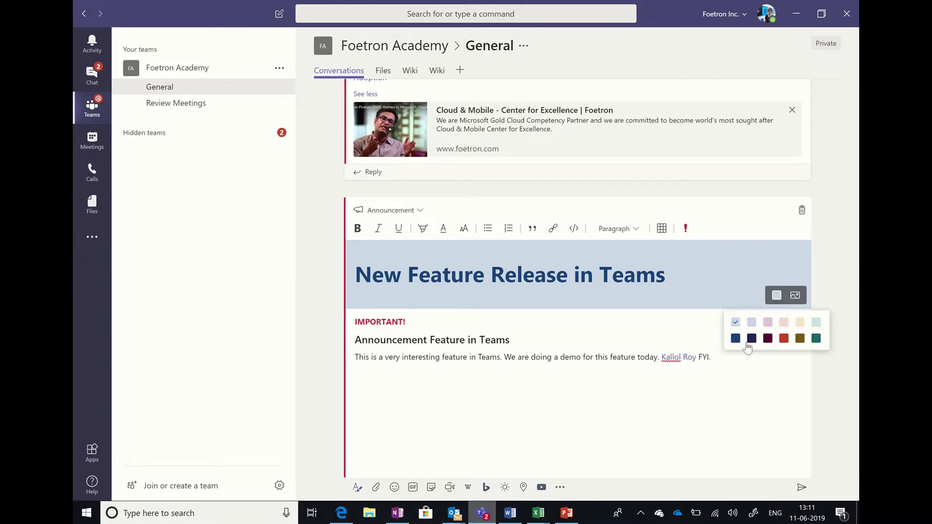
pyautogui.click(766, 338)
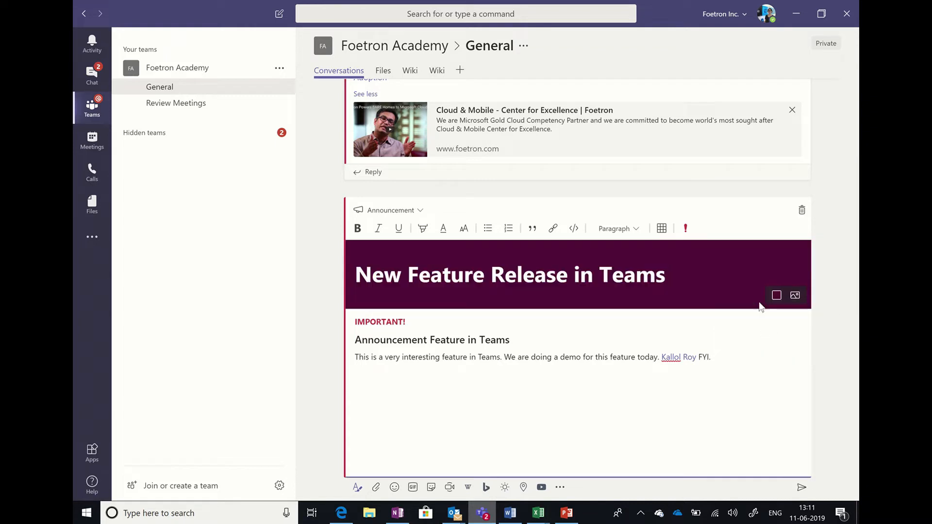
pyautogui.click(795, 295)
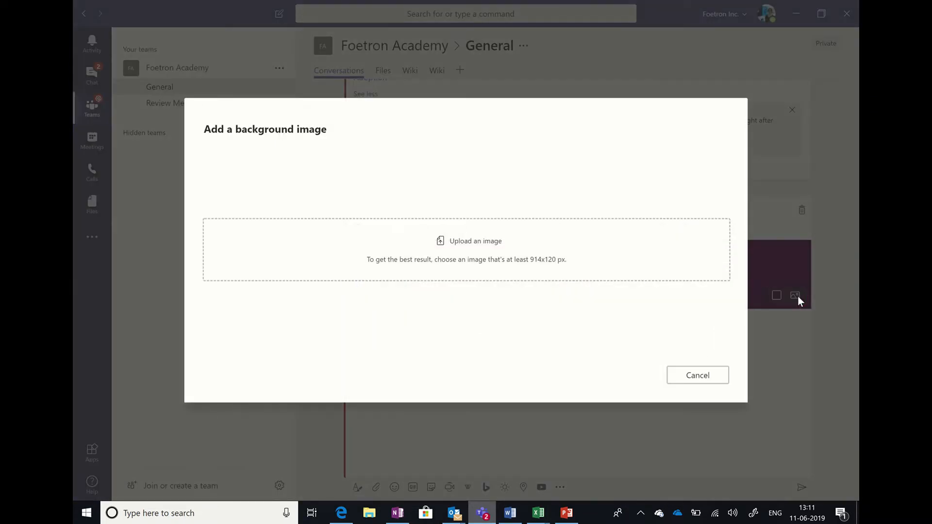
pyautogui.moveTo(476, 244)
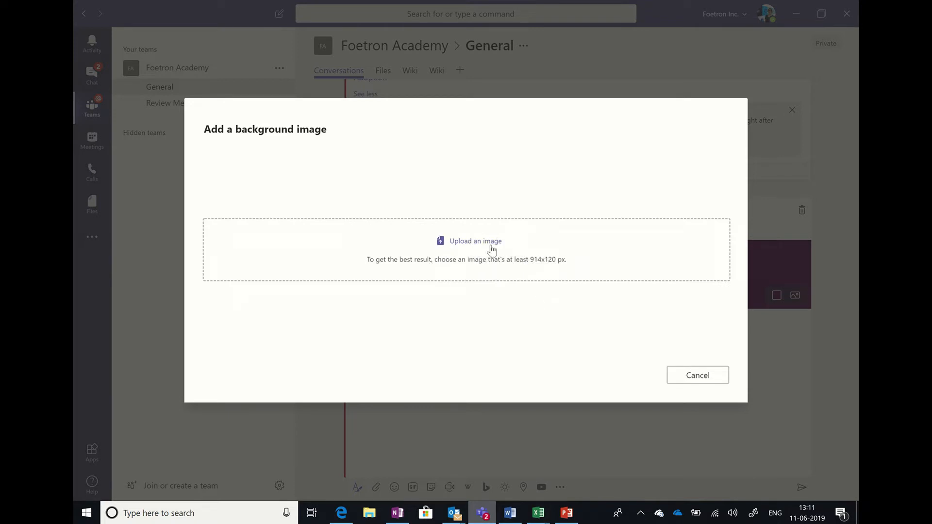
pyautogui.moveTo(697, 374)
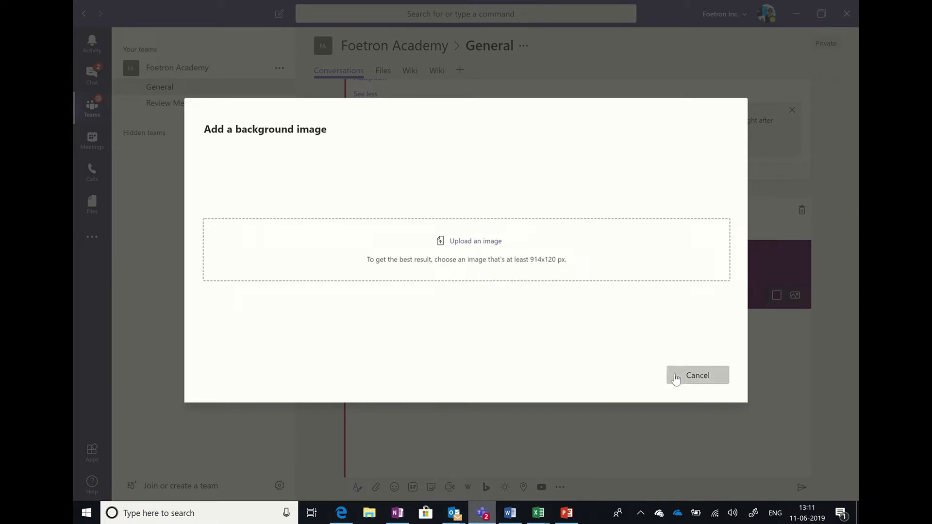
pyautogui.click(697, 375)
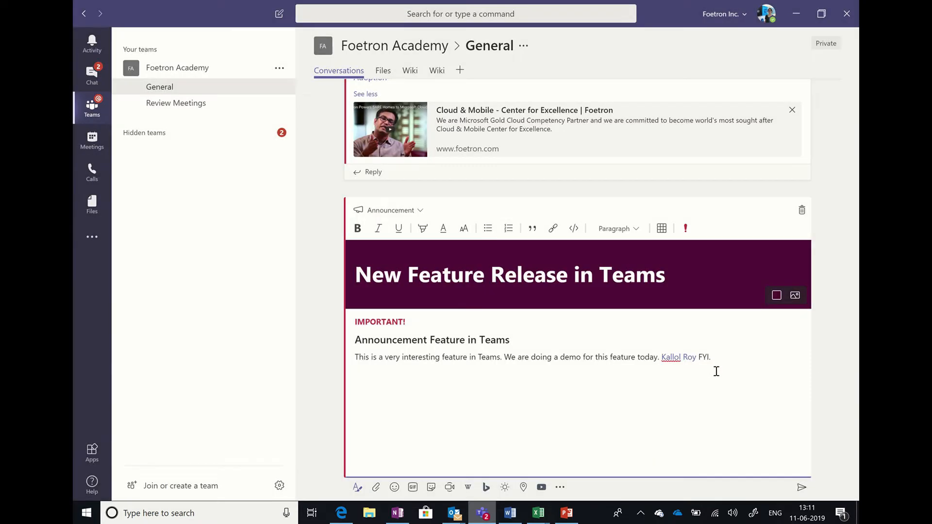
pyautogui.moveTo(830, 340)
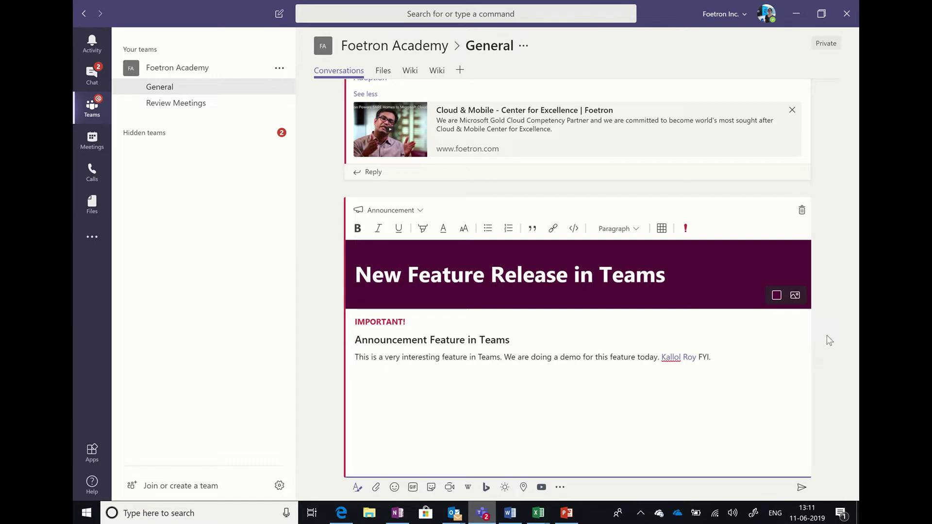
pyautogui.moveTo(642, 426)
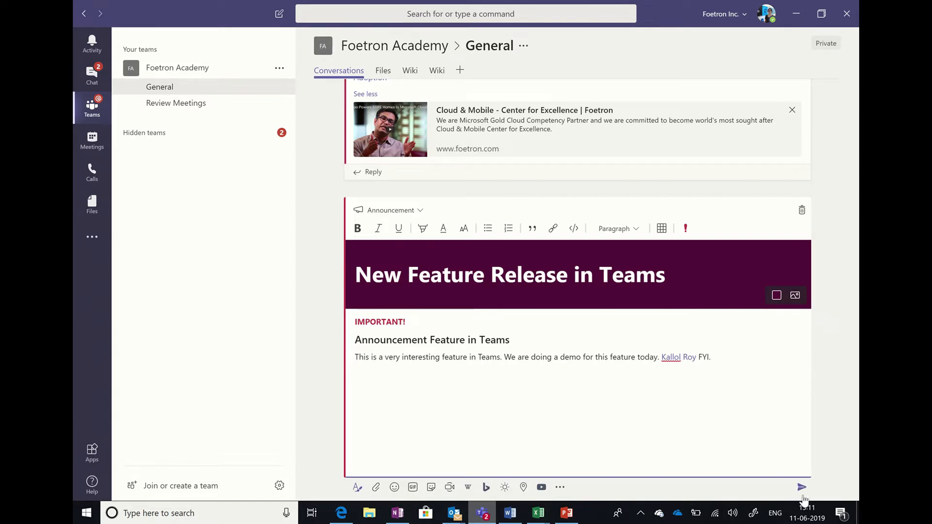
pyautogui.click(801, 486)
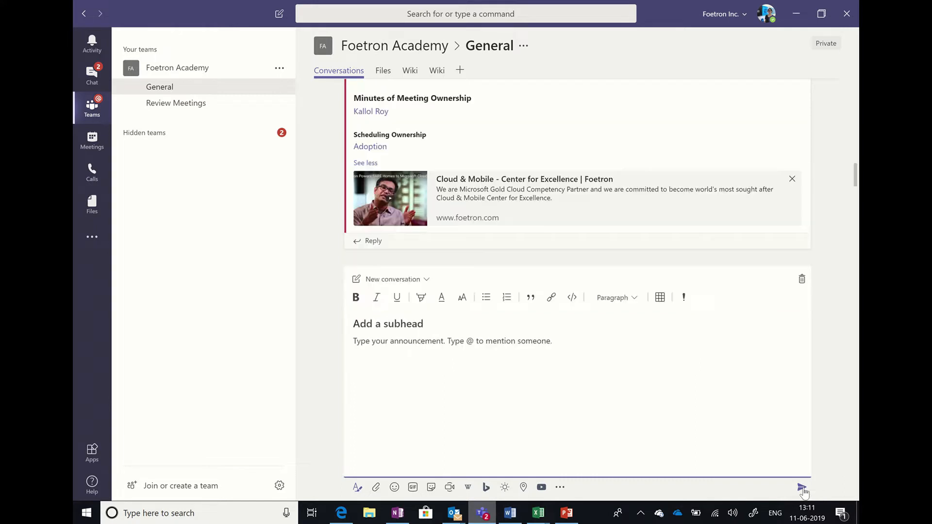
pyautogui.click(801, 486)
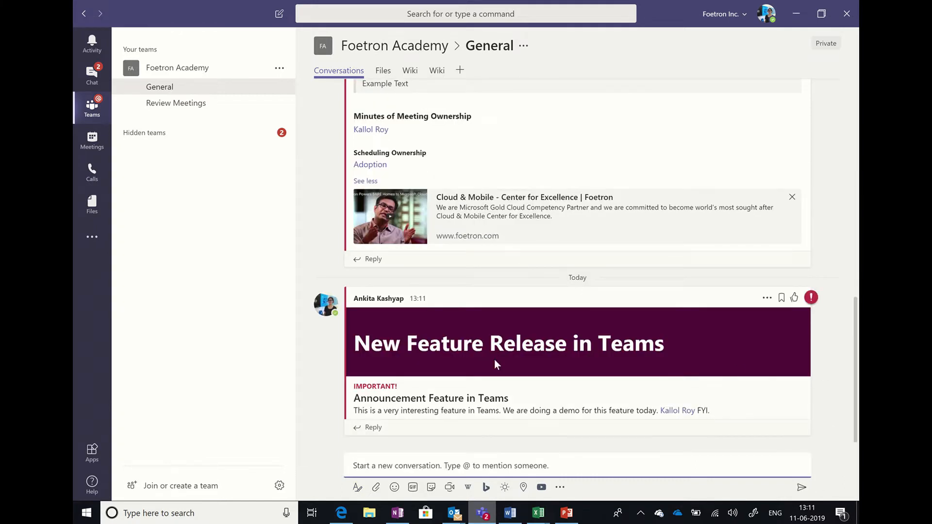
pyautogui.moveTo(544, 410)
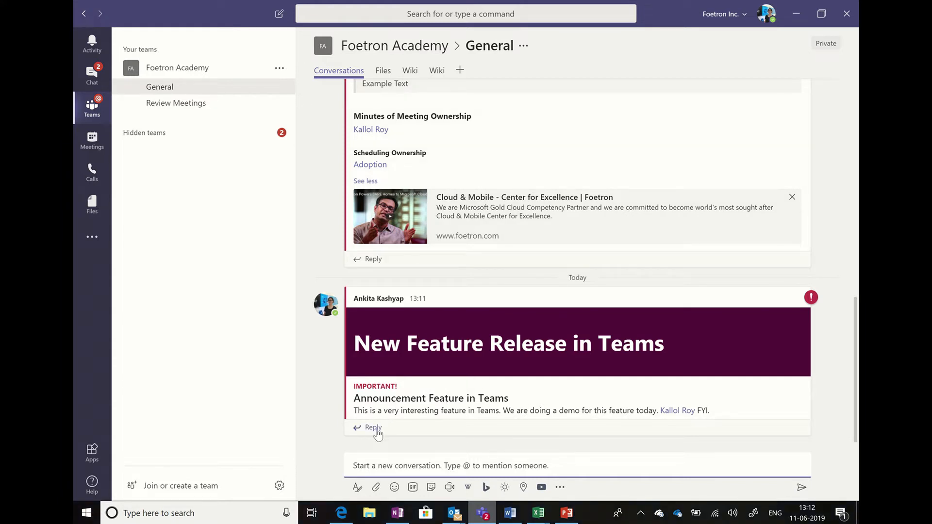
pyautogui.moveTo(767, 302)
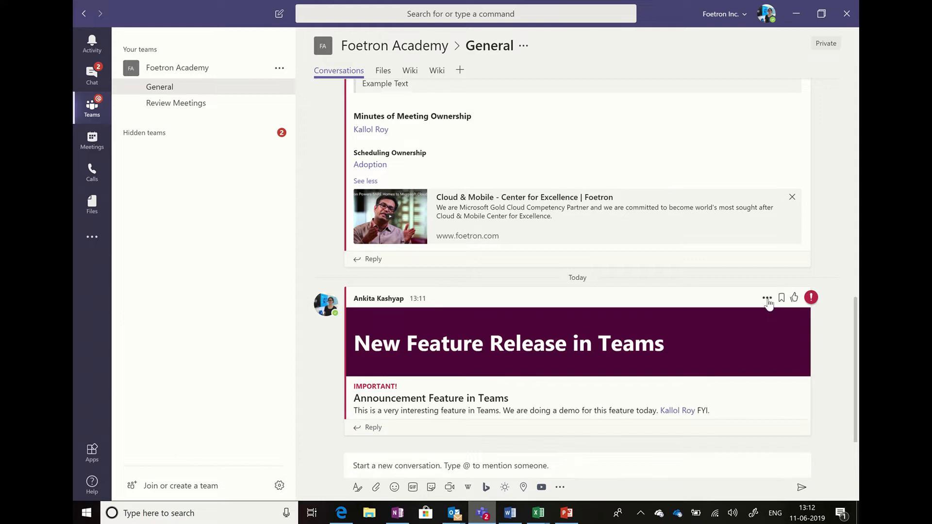
pyautogui.click(767, 298)
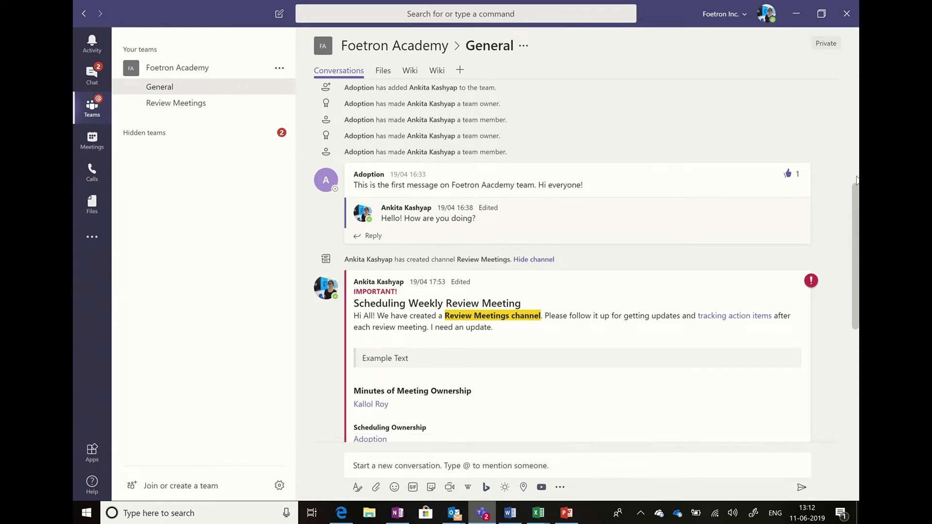
pyautogui.scroll(-3)
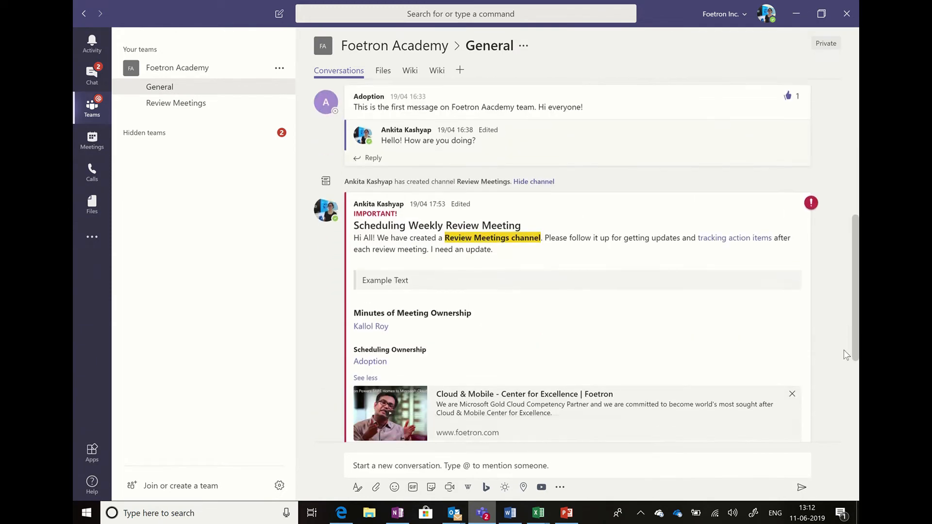
pyautogui.scroll(-3)
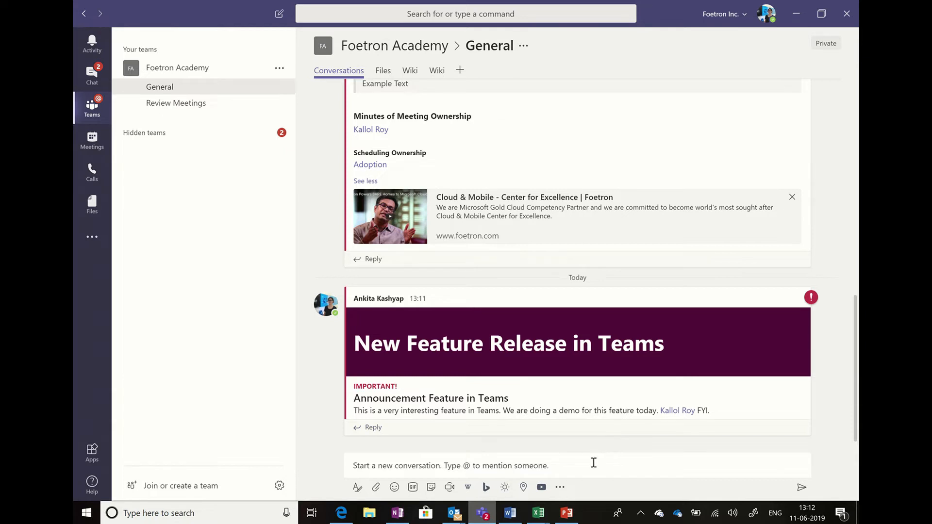
# - Start a formatted post titled about the Teams announcement and reuse the earlier post's demo message text
pyautogui.click(356, 486)
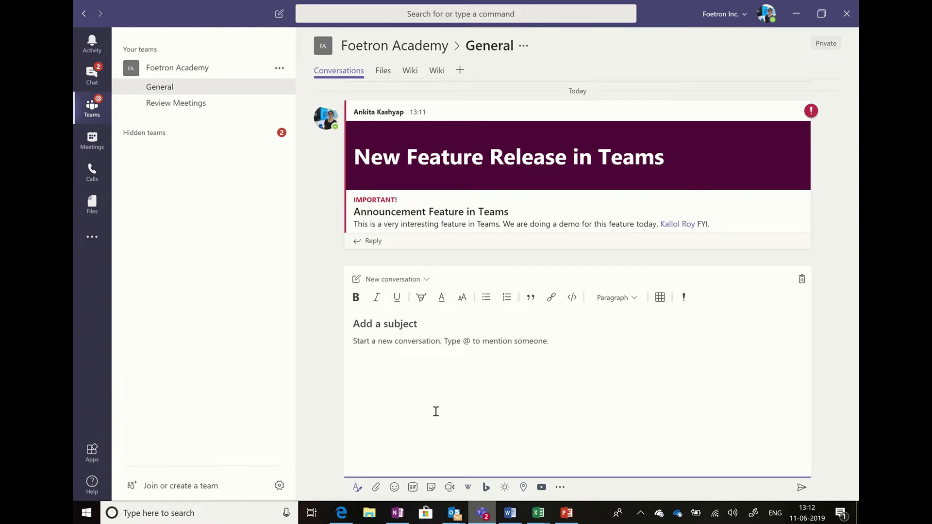
pyautogui.write('Anno')
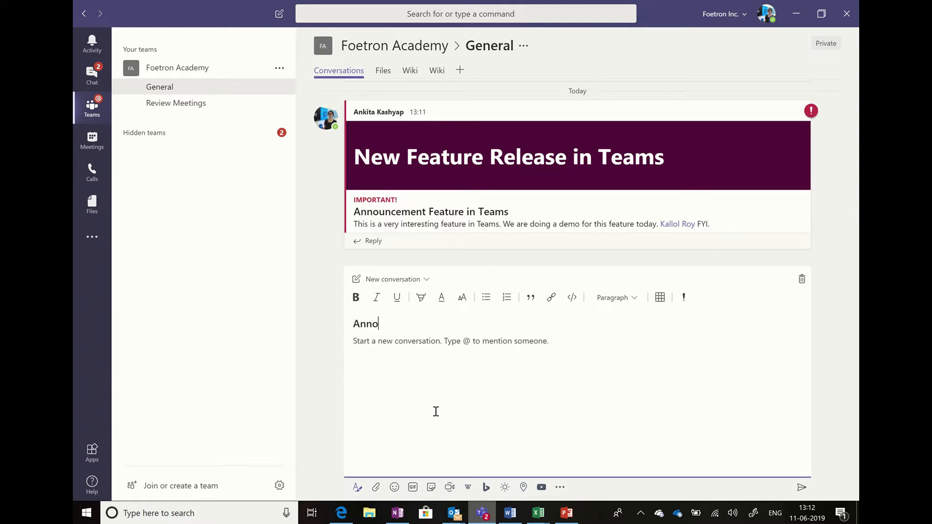
pyautogui.write('uc')
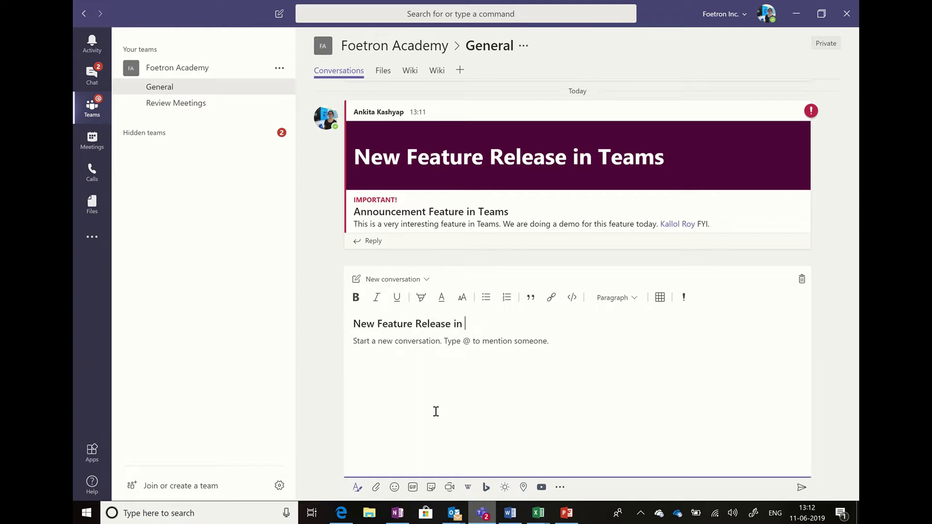
pyautogui.write('Teams')
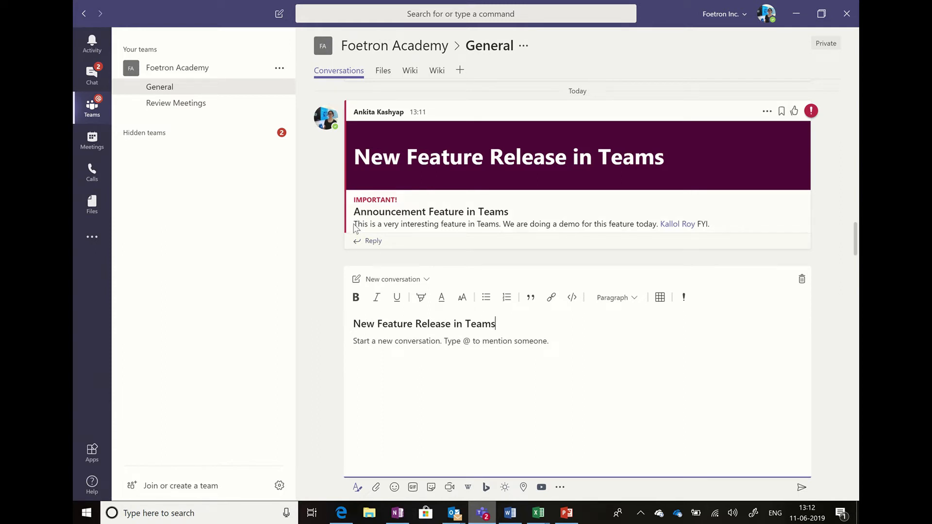
pyautogui.moveTo(353, 225); pyautogui.dragTo(708, 225)
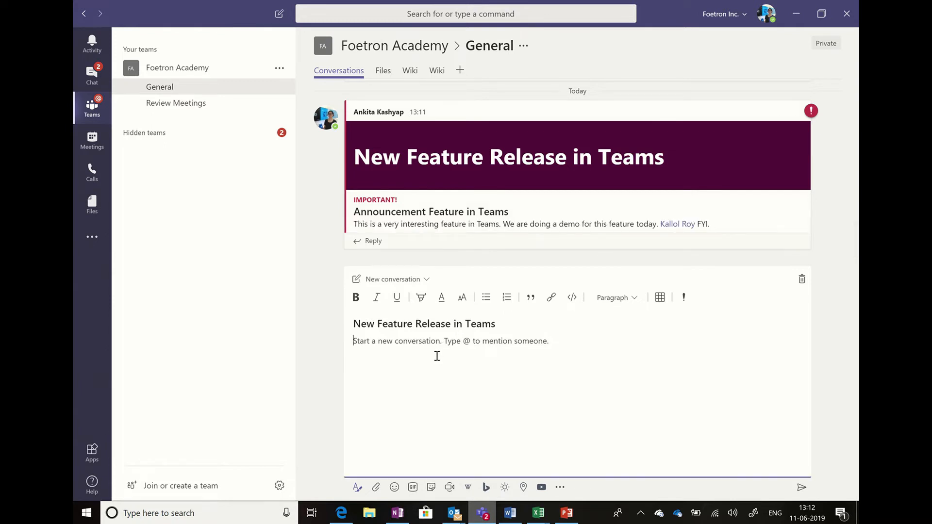
pyautogui.write('This is a very interesting feature in Teams. We are doing a demo for this feature today. Kallol Roy FYI.')
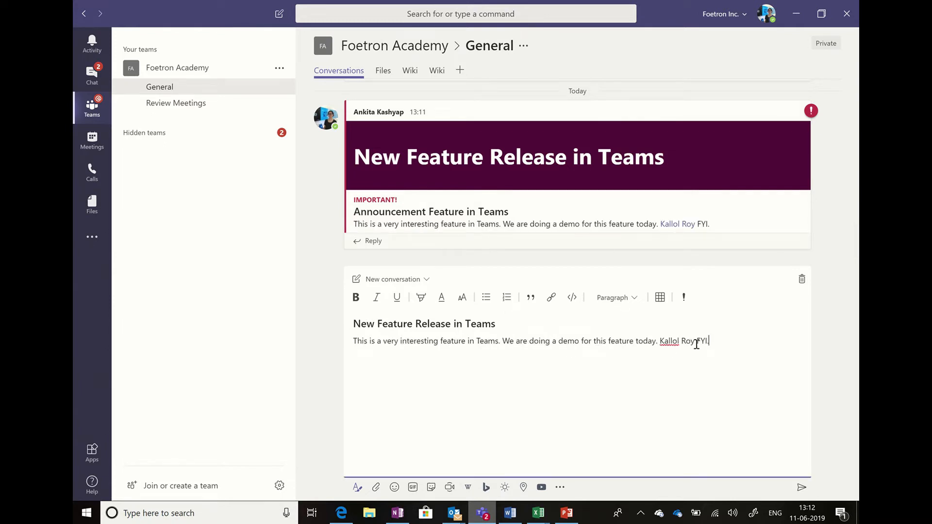
pyautogui.press('Backspace')
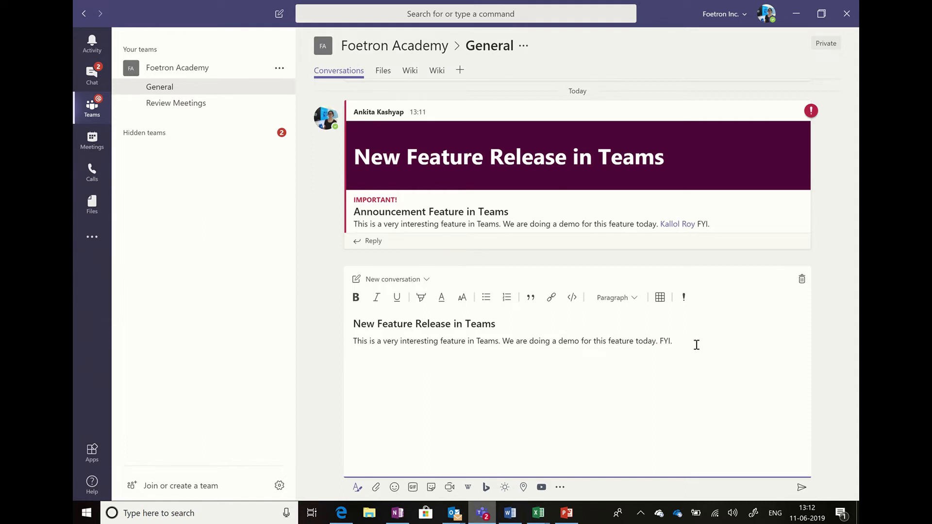
pyautogui.write('Kallol Roy')
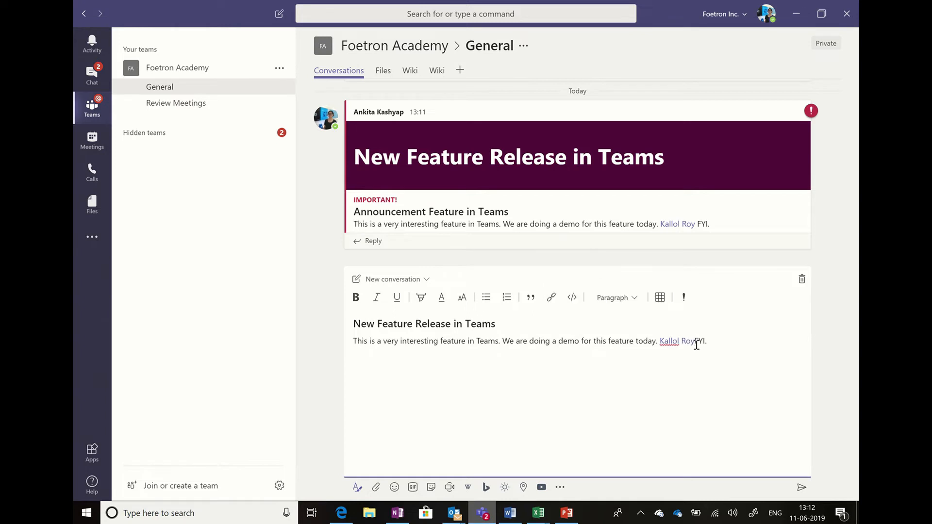
pyautogui.click(683, 297)
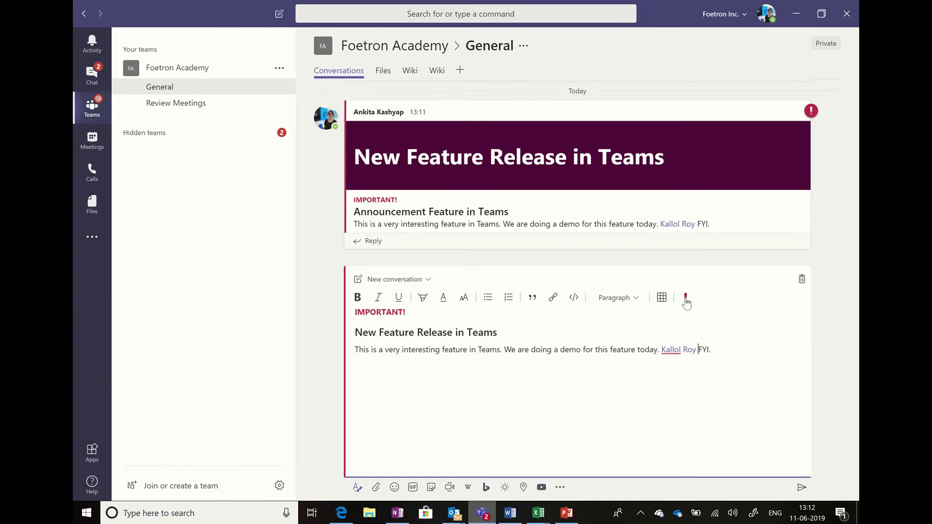
pyautogui.click(800, 486)
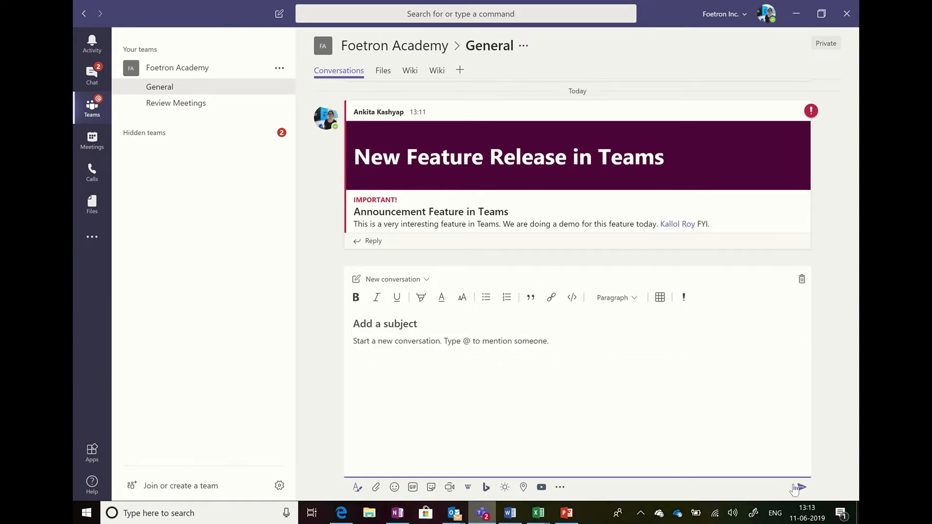
pyautogui.click(799, 487)
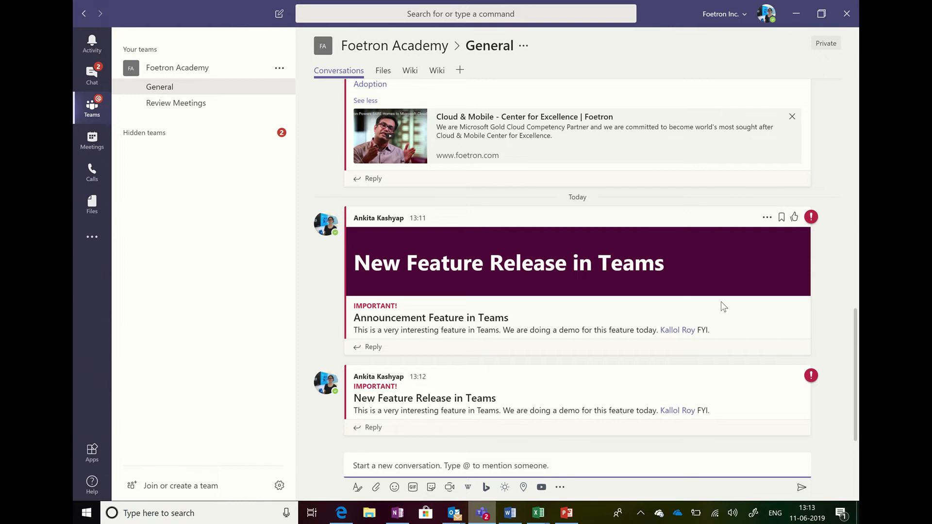
pyautogui.moveTo(755, 272)
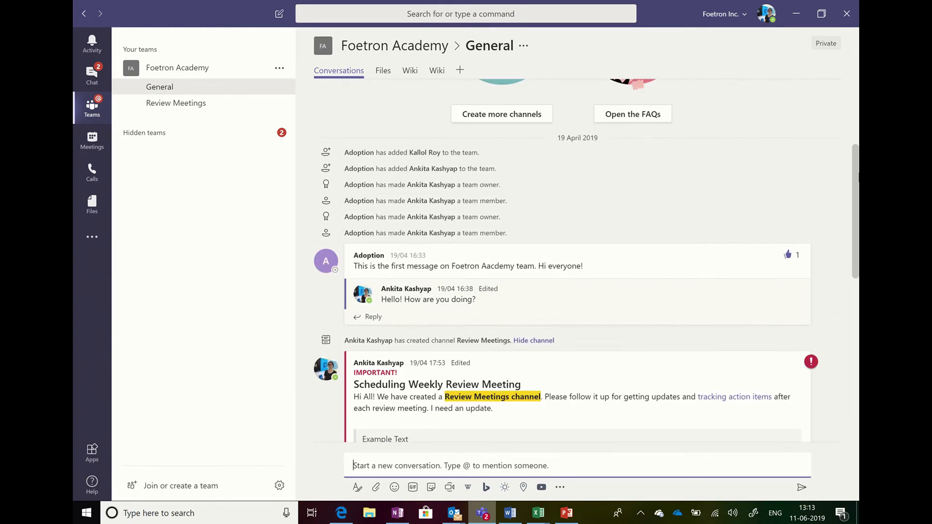
pyautogui.scroll(-3)
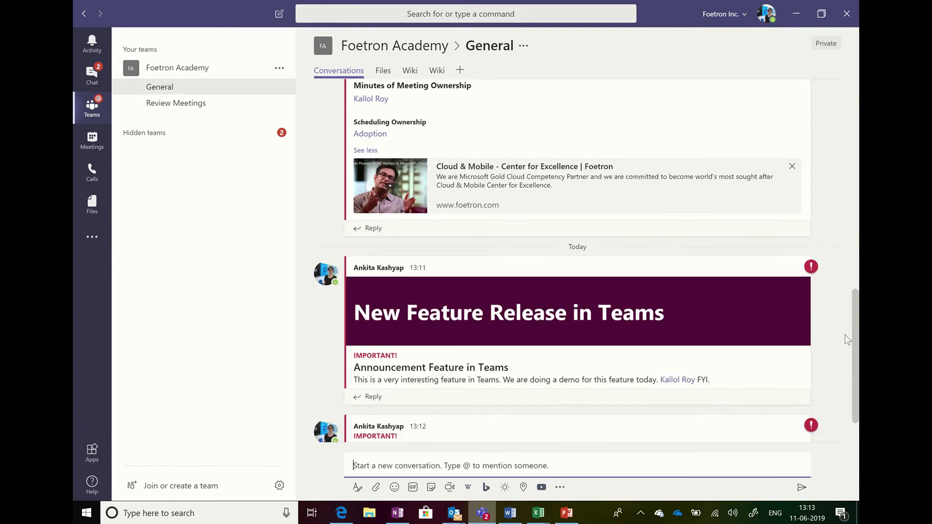
pyautogui.scroll(-3)
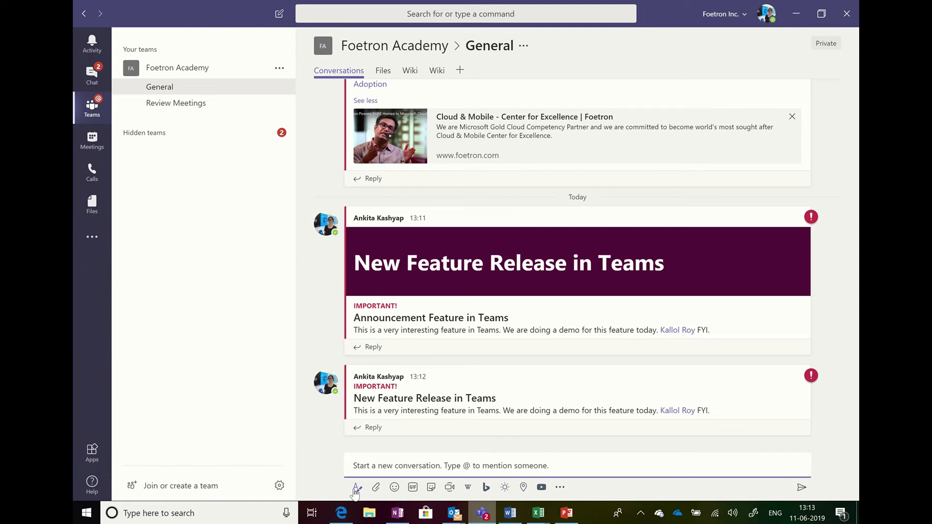
# - Expand a fresh composer and switch it to the Announcement type
pyautogui.click(355, 486)
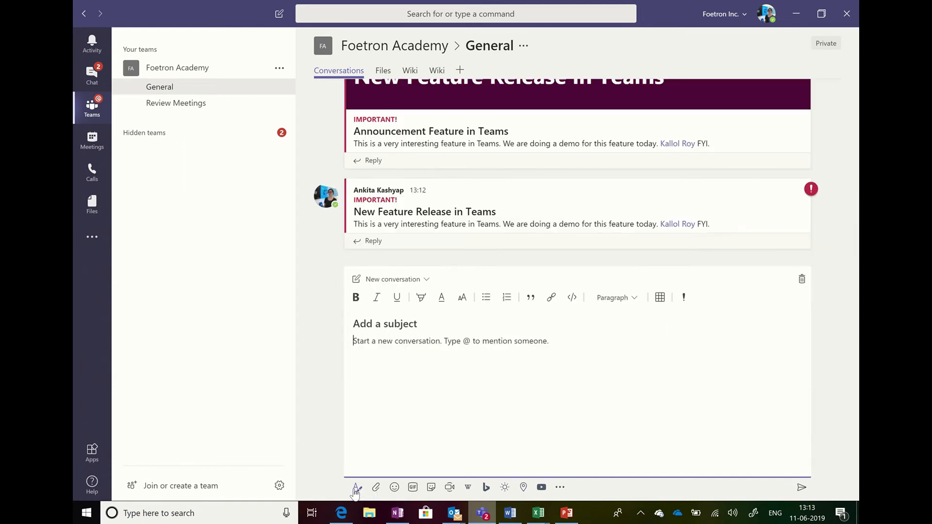
pyautogui.moveTo(427, 280)
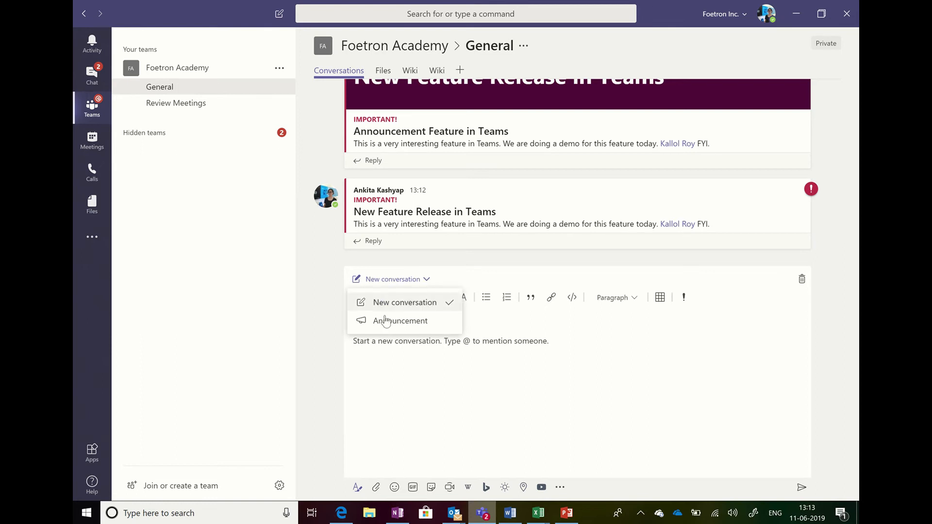
pyautogui.click(400, 320)
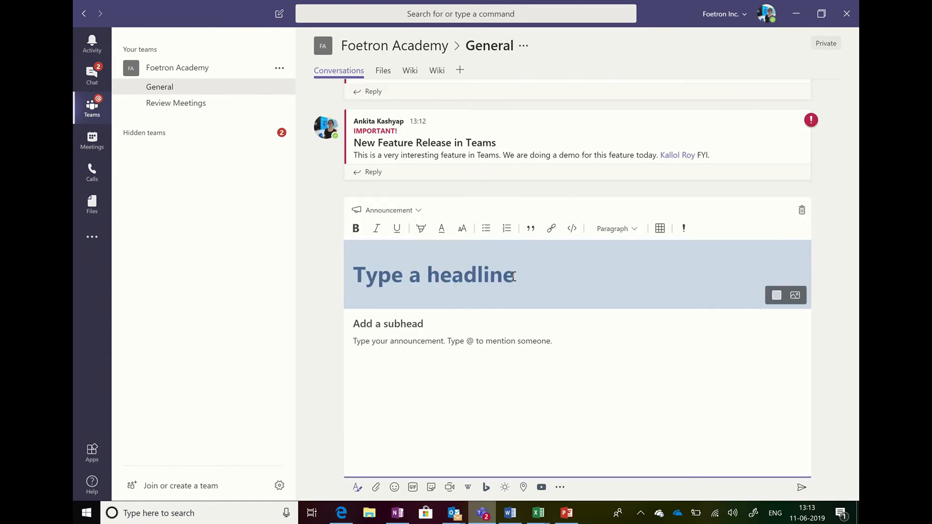
pyautogui.moveTo(494, 454)
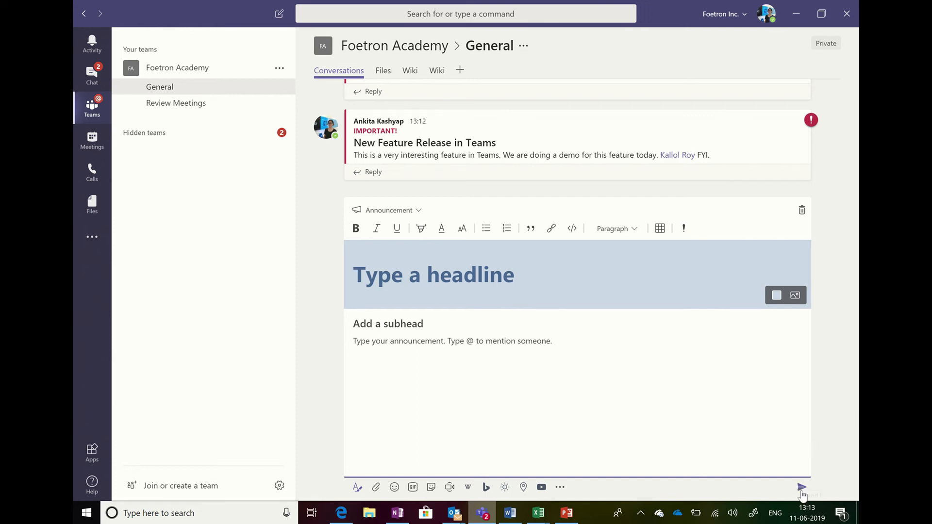
pyautogui.moveTo(841, 414)
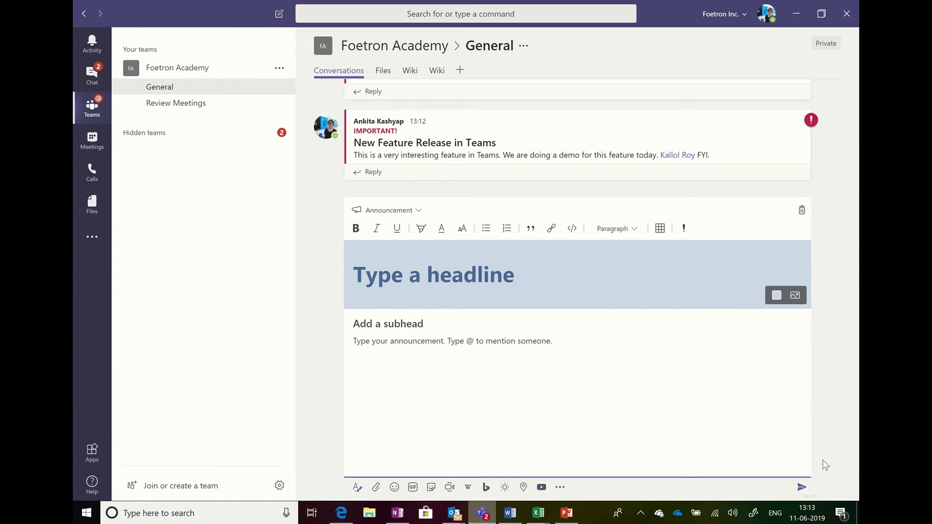
pyautogui.moveTo(844, 324)
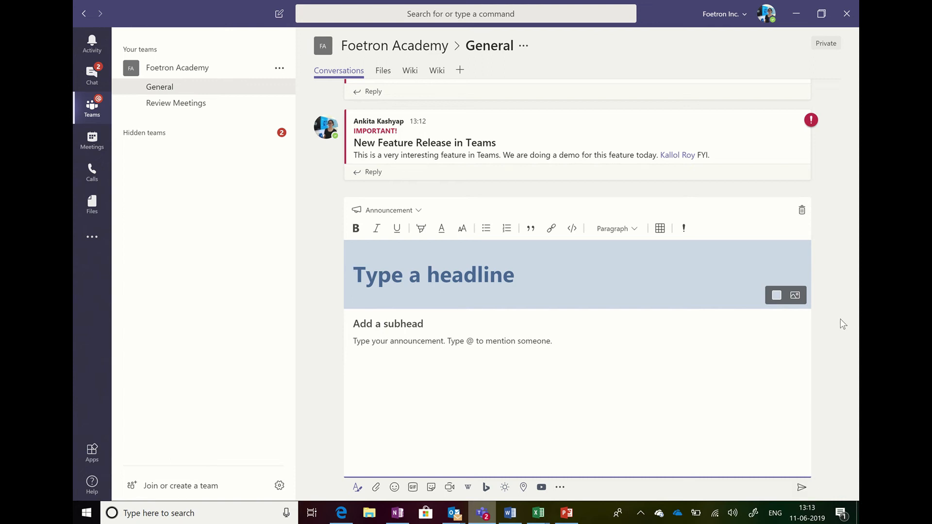